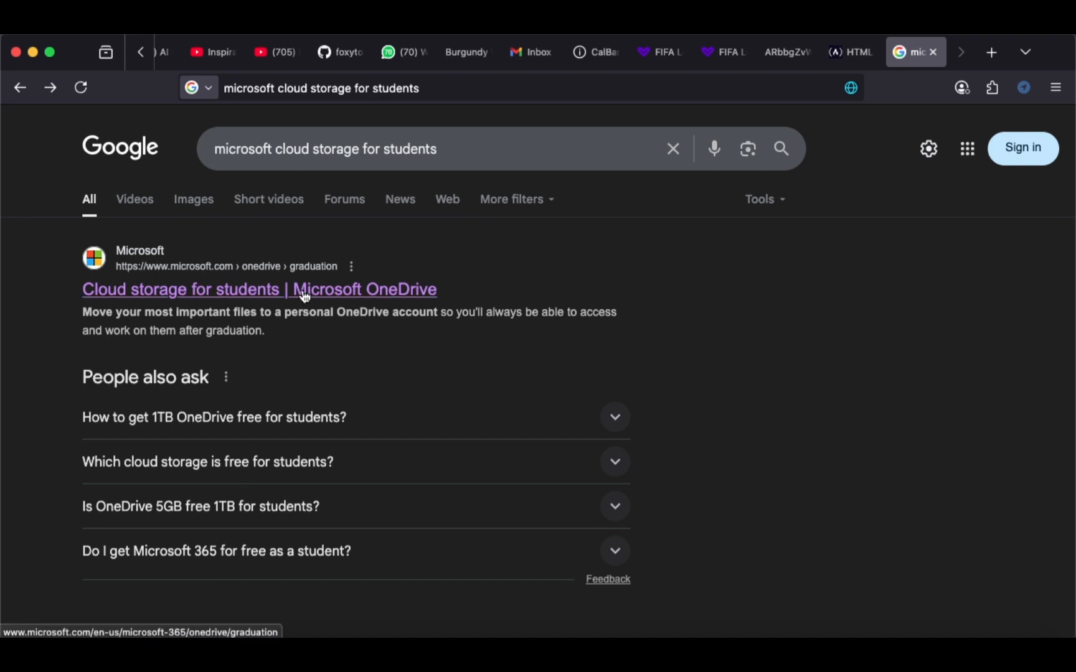
# Step: Open the 'Cloud storage for students | Microsoft OneDrive' result and review the page down to the footer
pyautogui.click(260, 289)
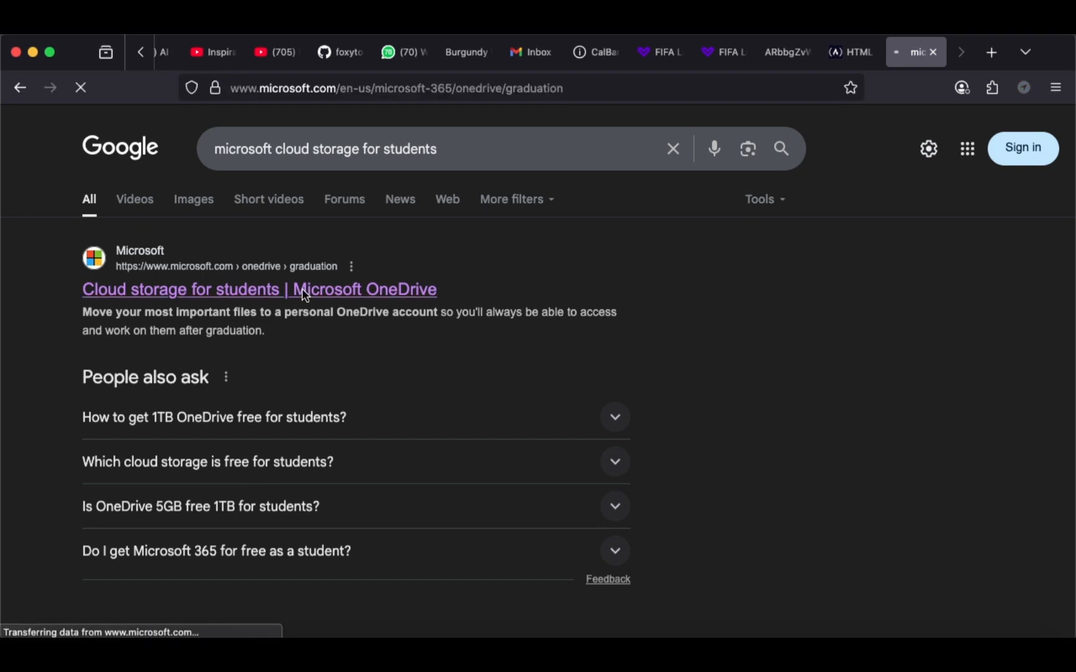
pyautogui.click(259, 289)
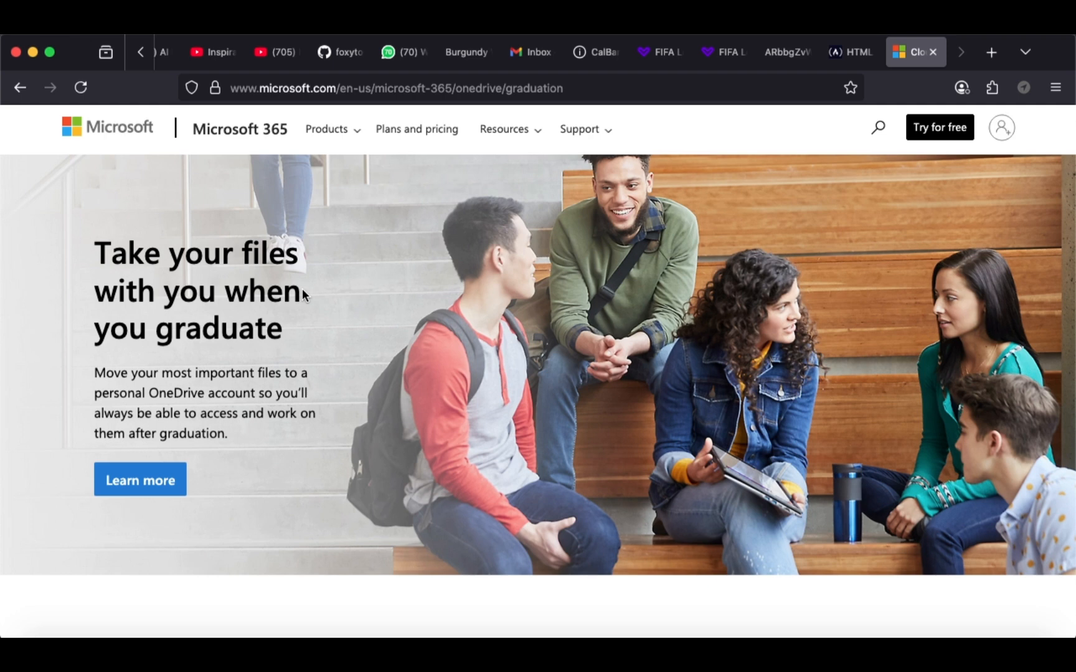
pyautogui.moveTo(579, 390)
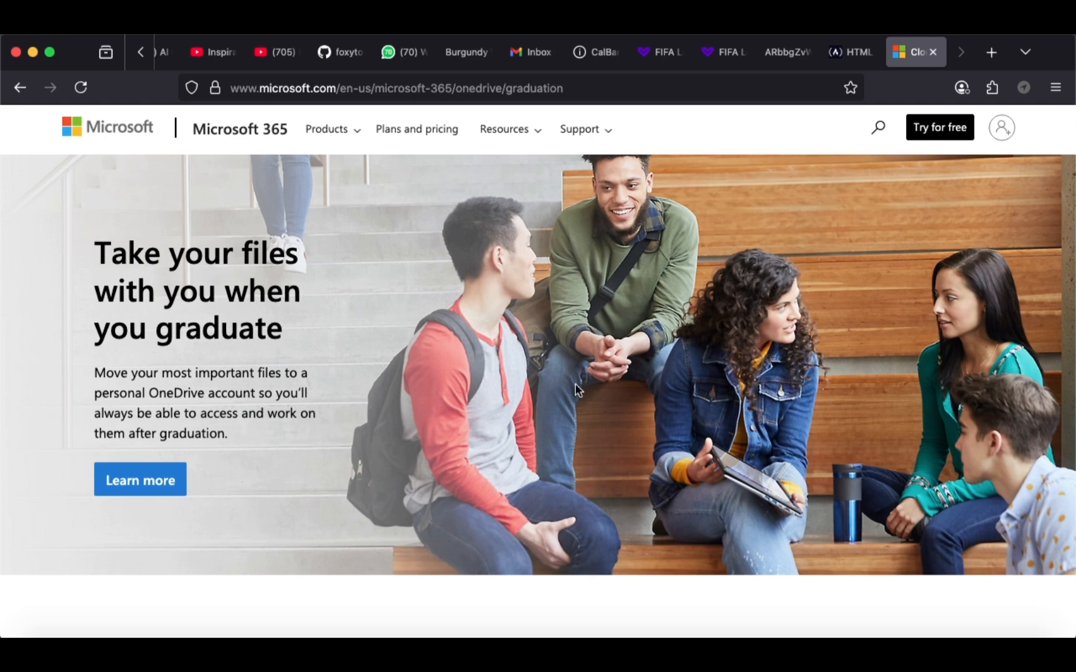
pyautogui.scroll(-3)
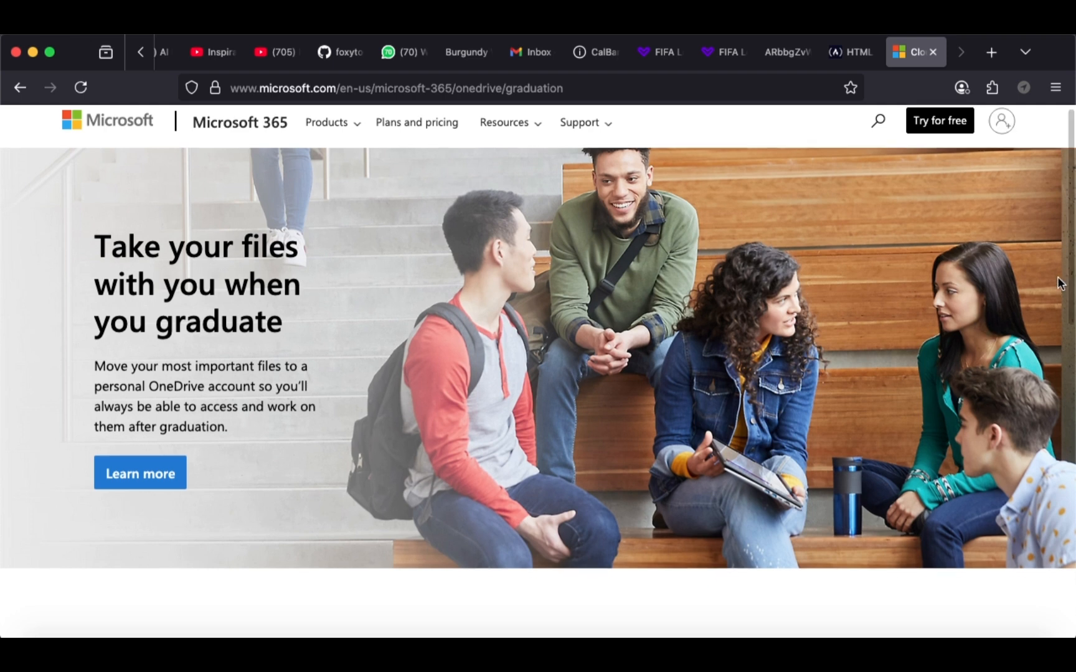
pyautogui.scroll(-3)
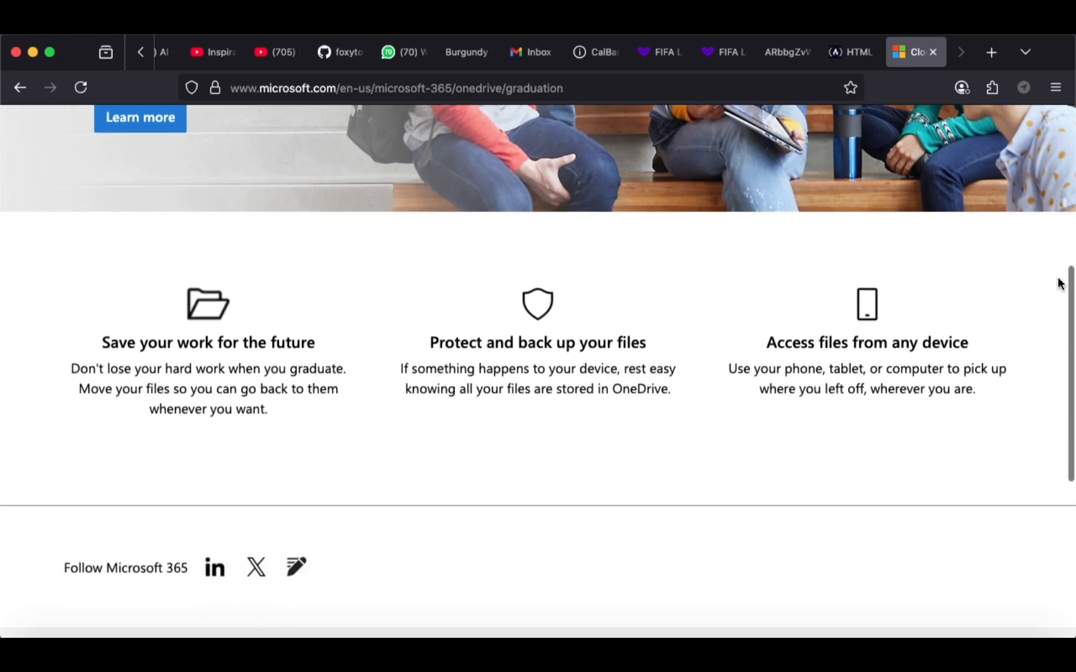
pyautogui.scroll(-3)
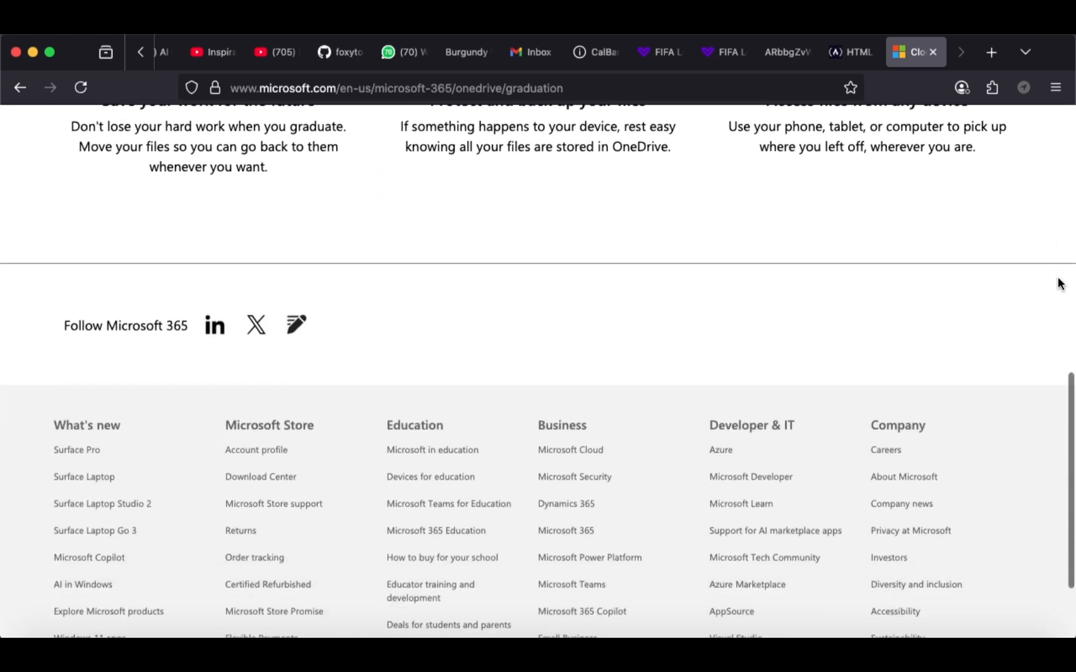
pyautogui.scroll(-3)
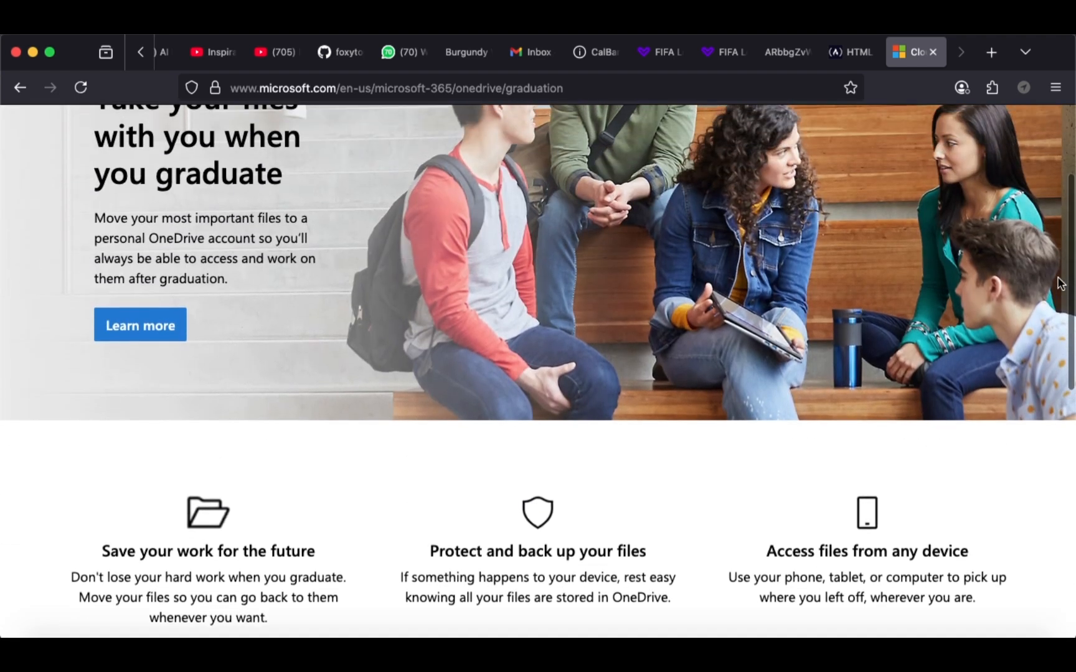
pyautogui.scroll(3)
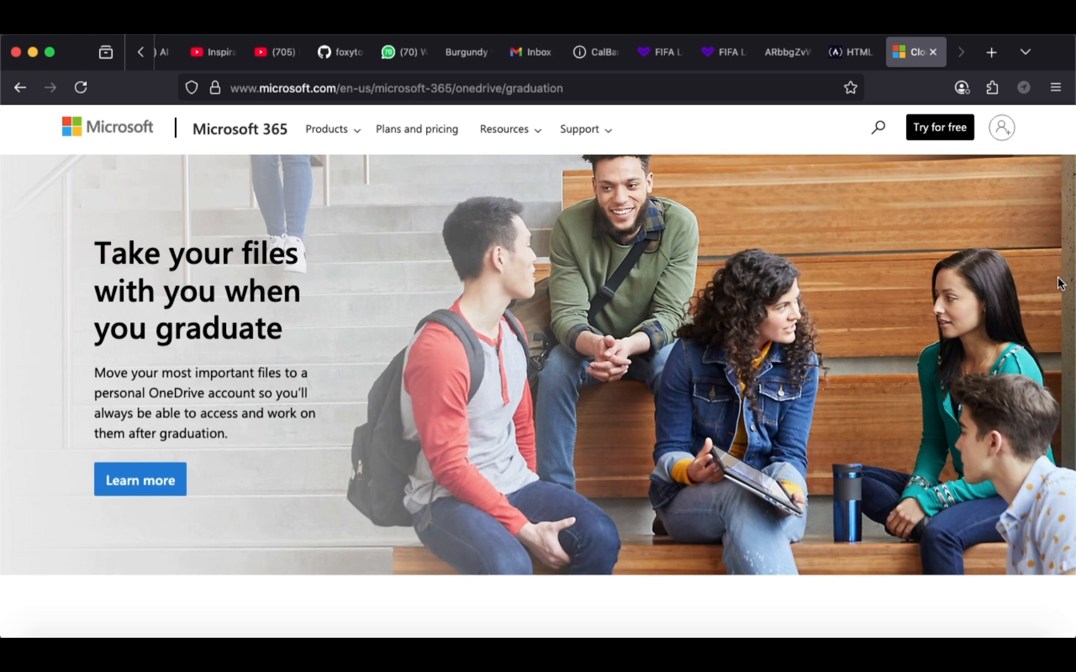
pyautogui.moveTo(1021, 228)
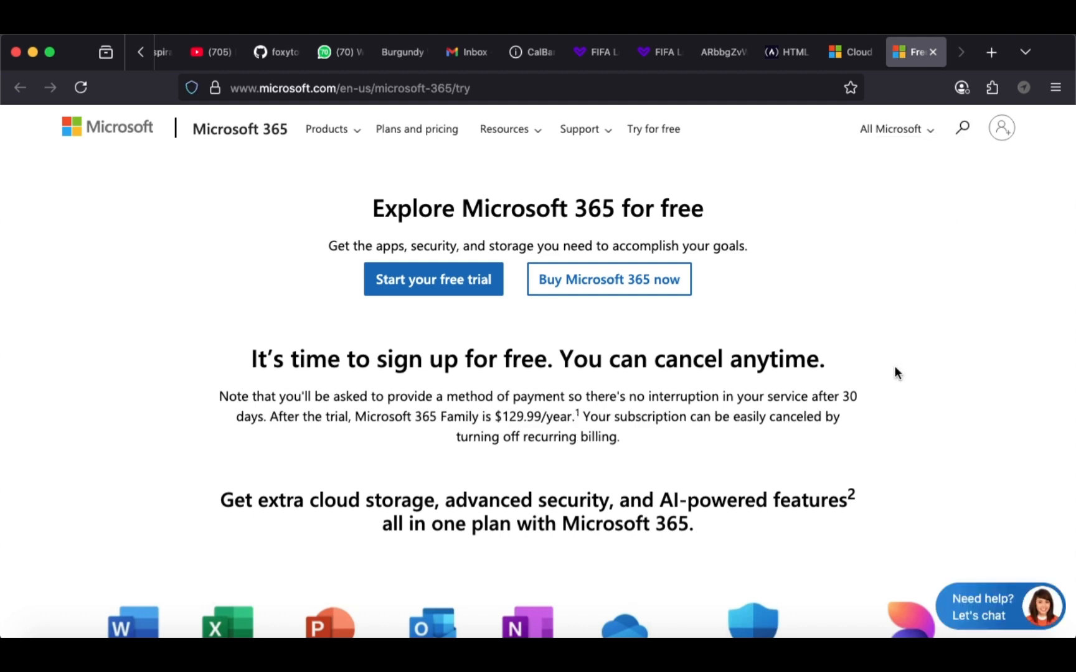
# Step: Start the Microsoft 365 free trial and choose to create a new Microsoft account
pyautogui.scroll(-3)
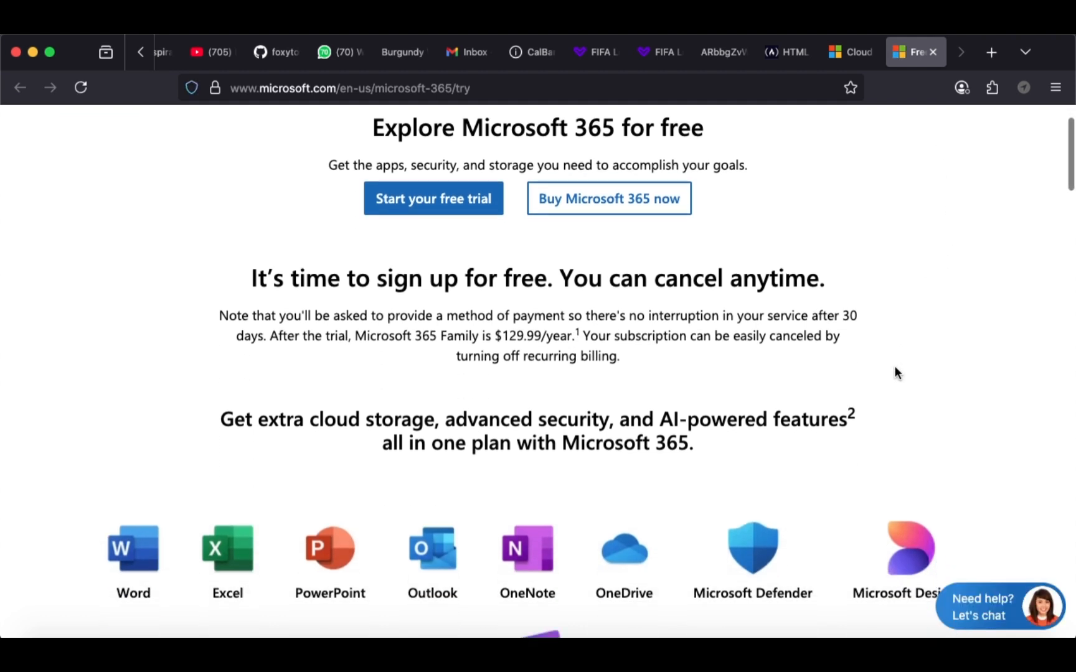
pyautogui.click(433, 198)
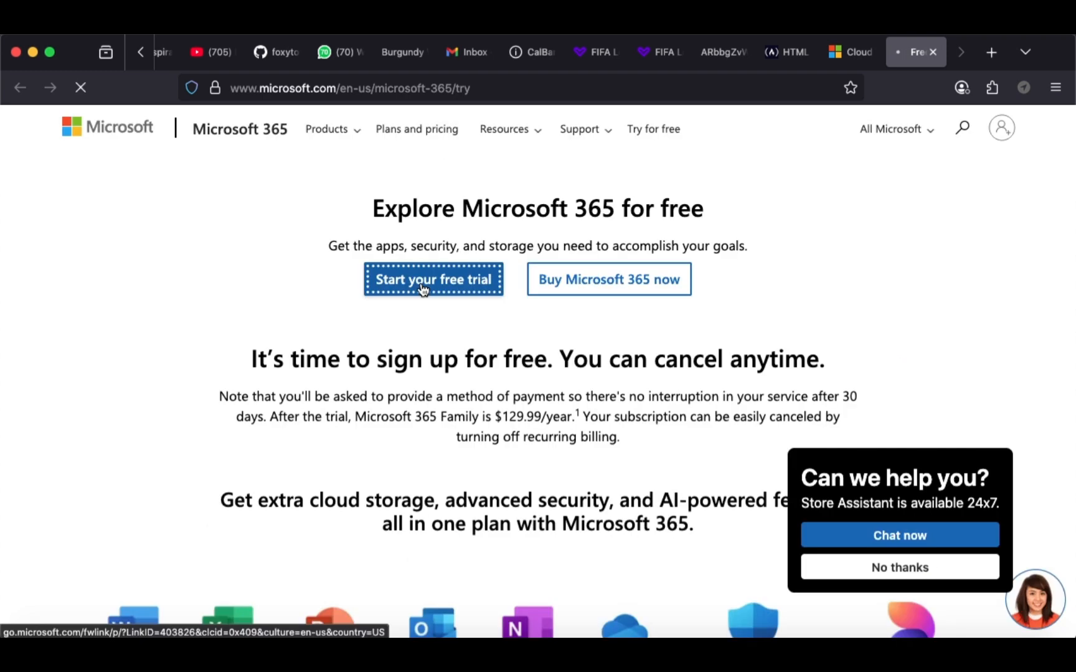
pyautogui.click(434, 279)
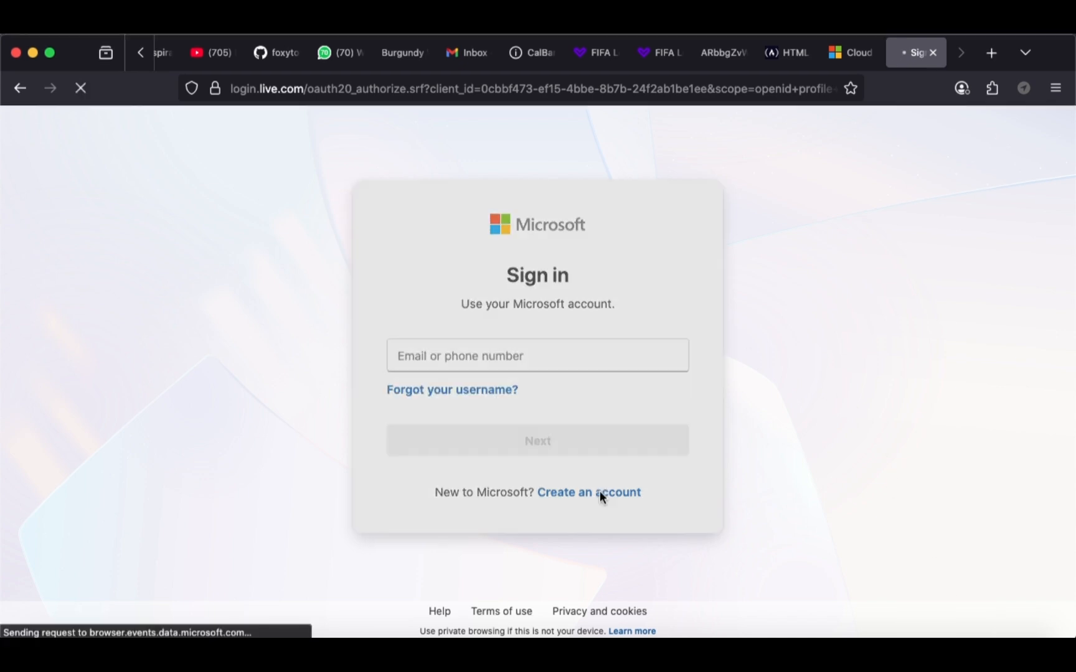
pyautogui.click(588, 493)
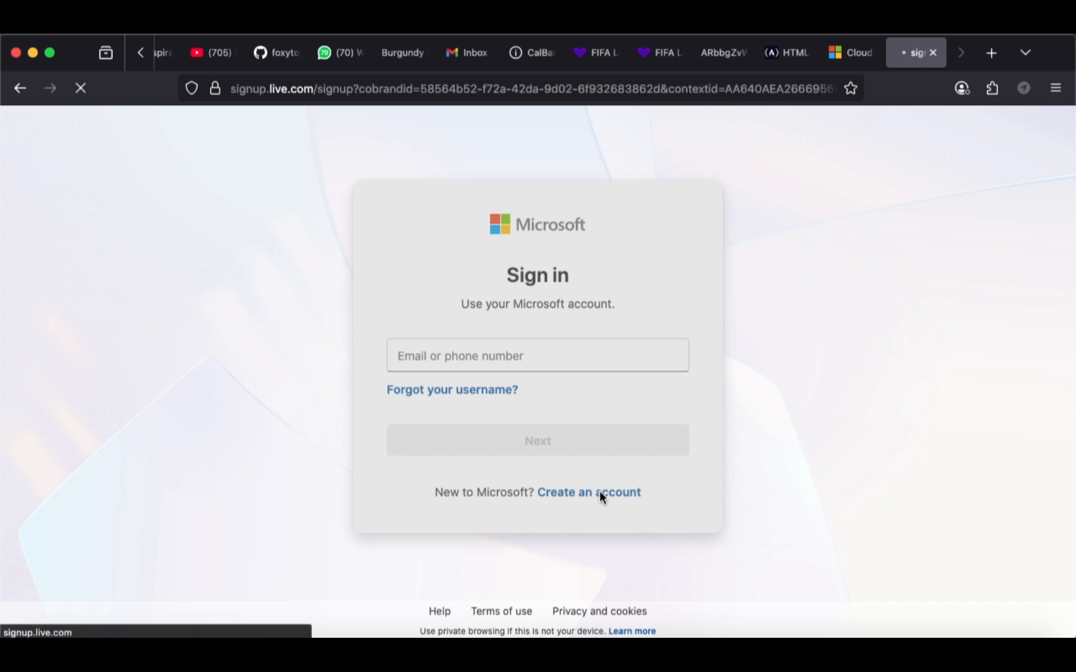
pyautogui.click(588, 493)
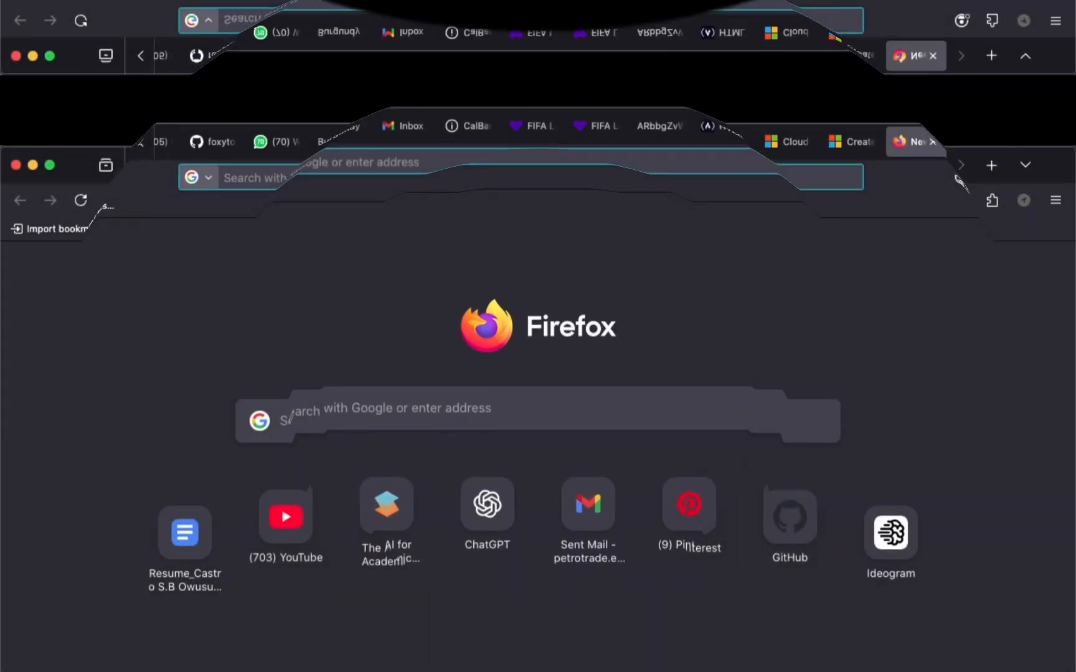
# Step: Go to etempmail.com in the new tab to get a temporary email address
pyautogui.write('etempmail')
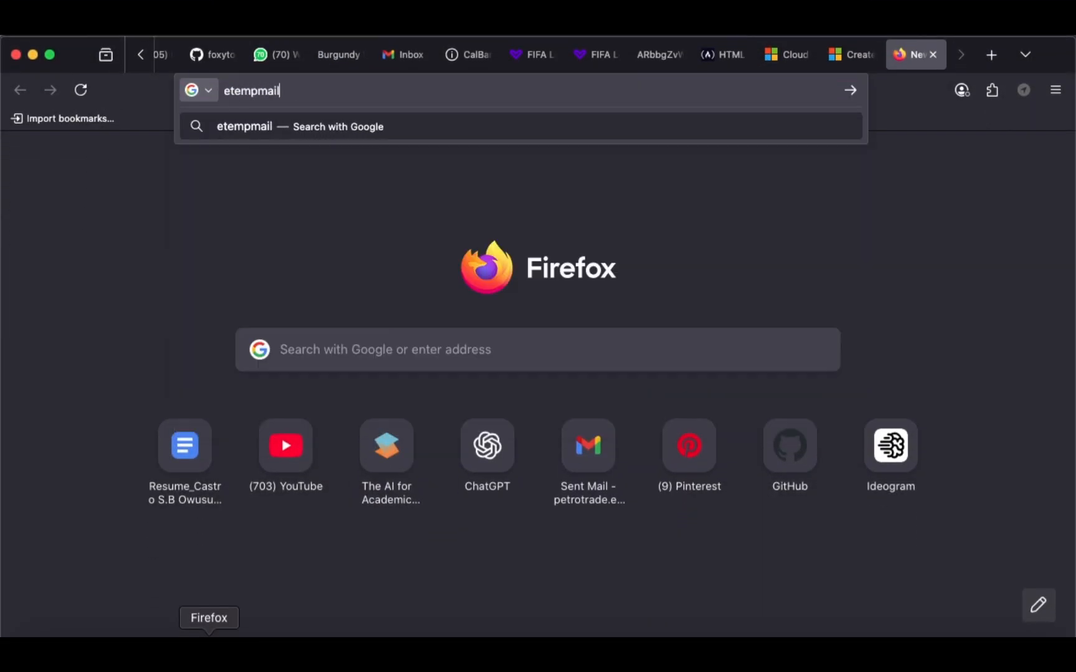
pyautogui.write('.com')
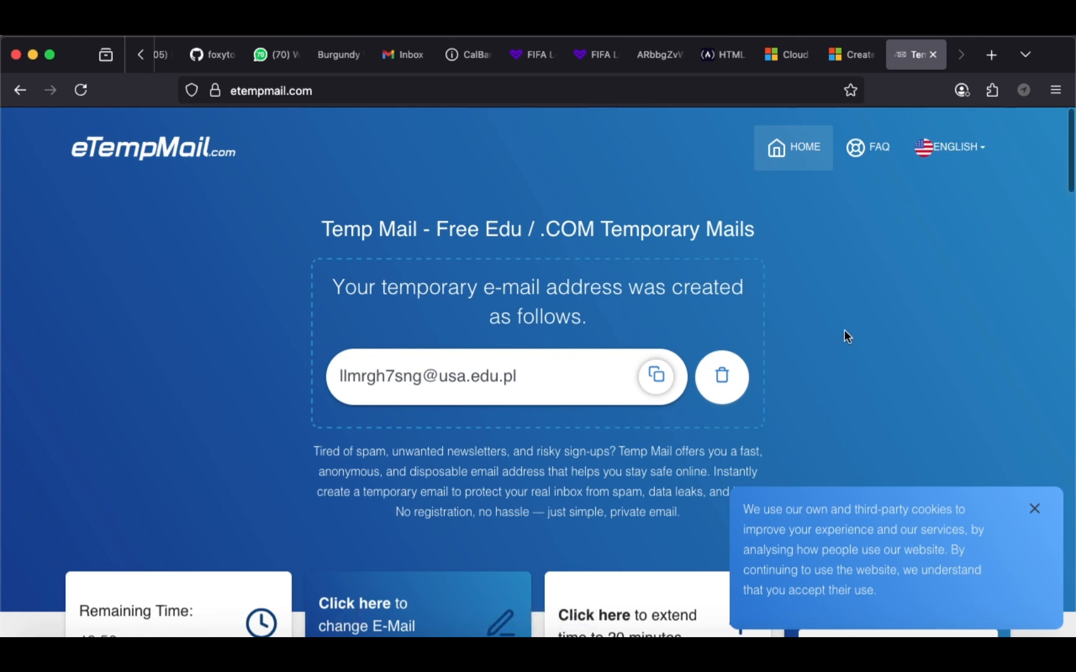
pyautogui.scroll(-3)
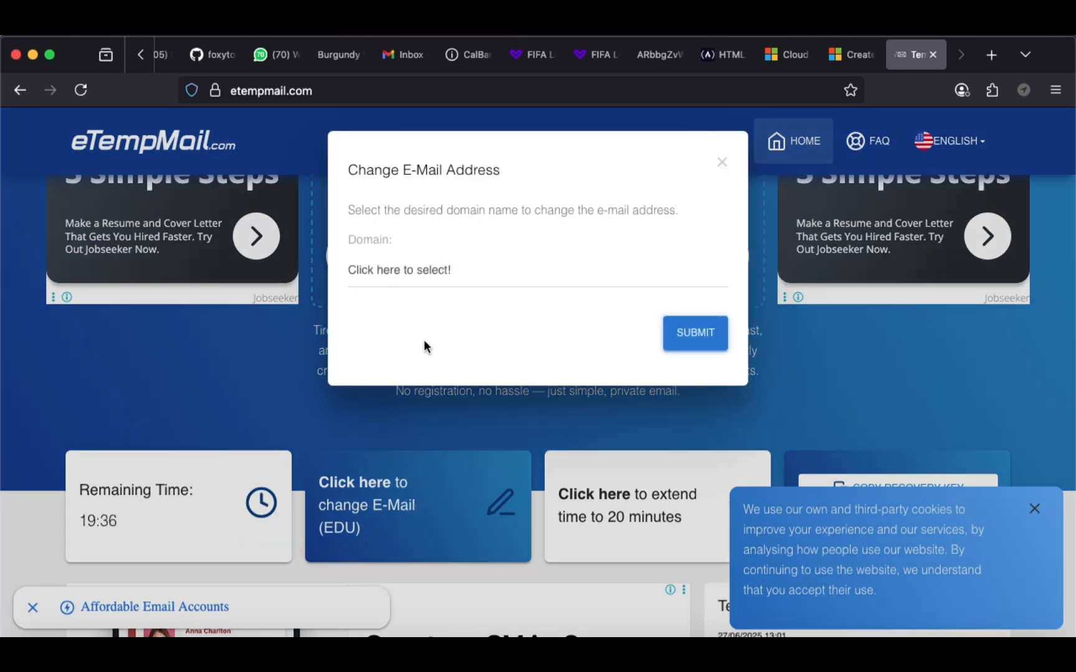
pyautogui.moveTo(408, 274)
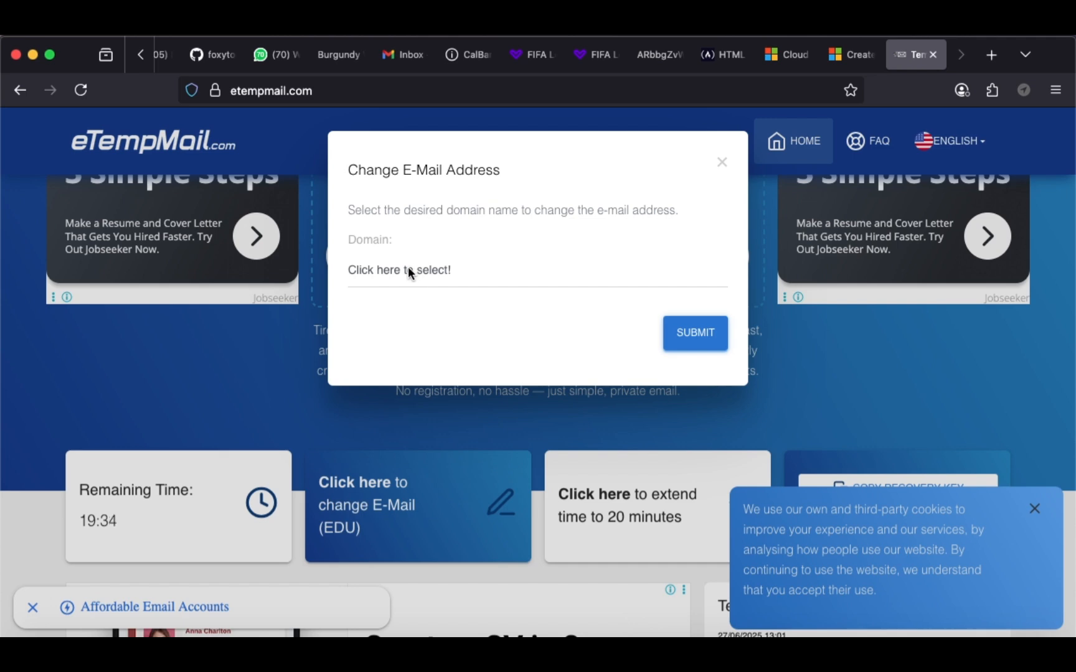
# Step: Switch the temporary address to the ohm.edu.pl domain and copy the email address
pyautogui.click(400, 270)
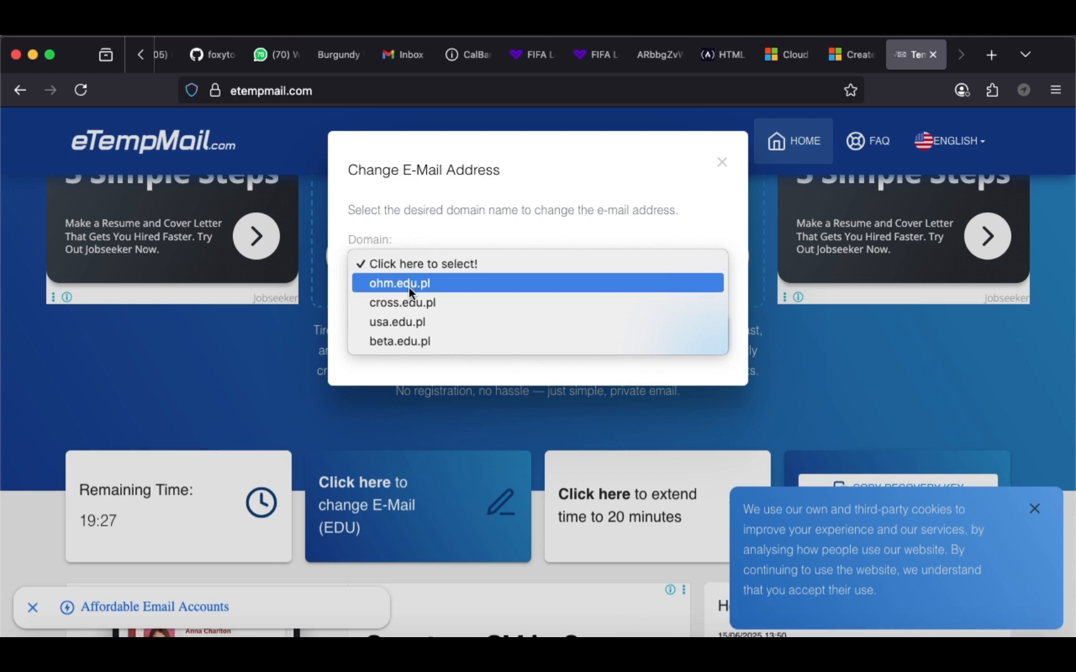
pyautogui.click(399, 283)
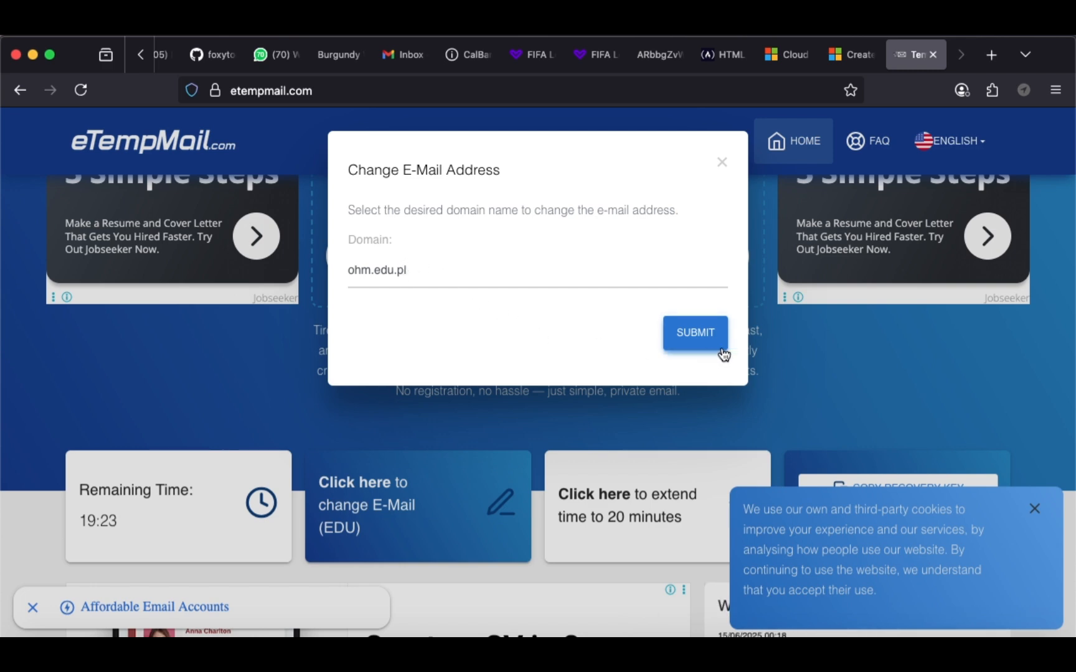
pyautogui.click(694, 332)
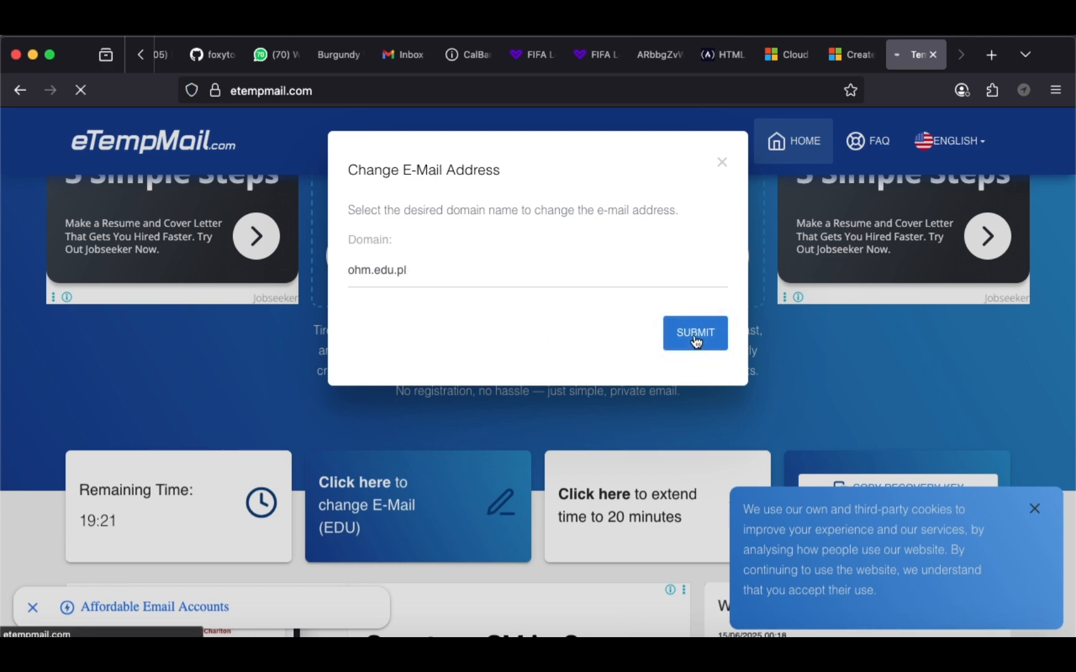
pyautogui.click(694, 334)
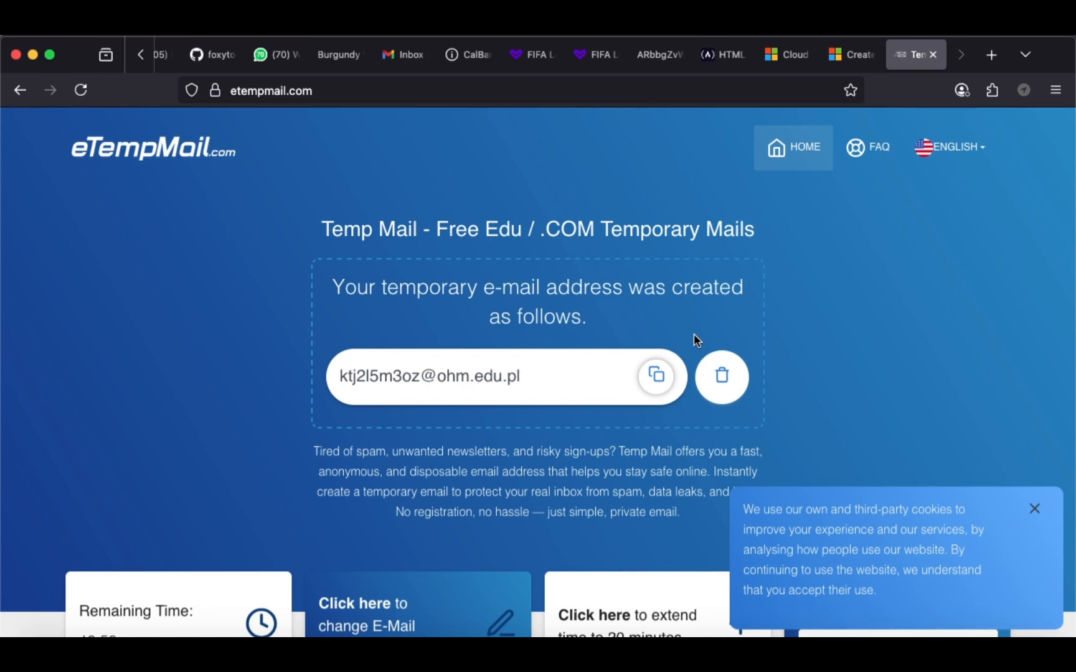
pyautogui.moveTo(419, 375)
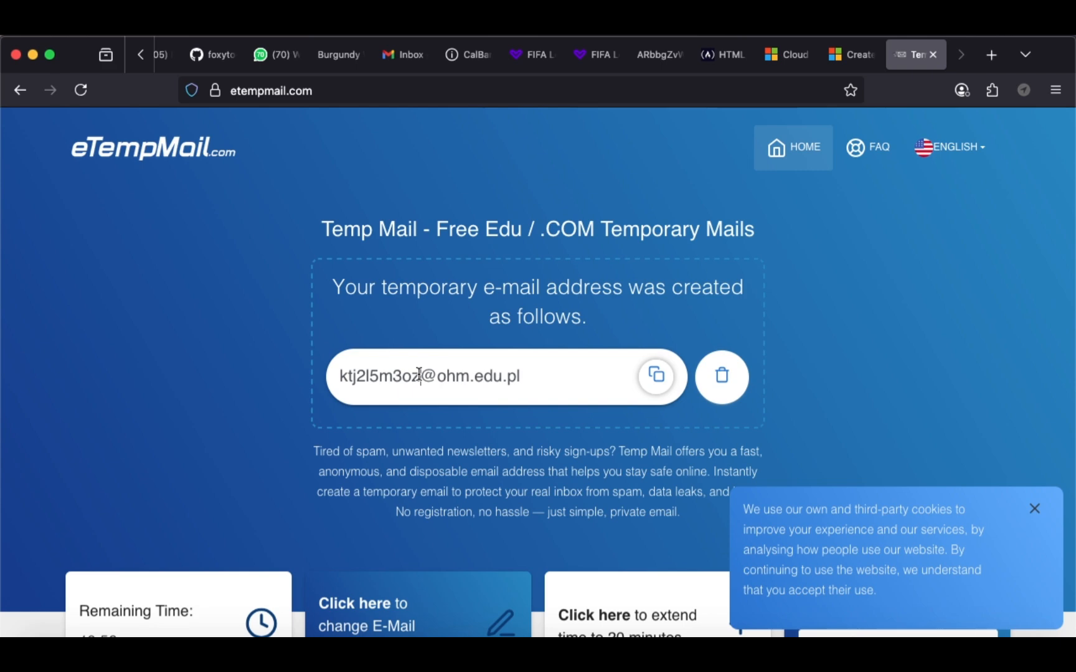
pyautogui.moveTo(656, 377)
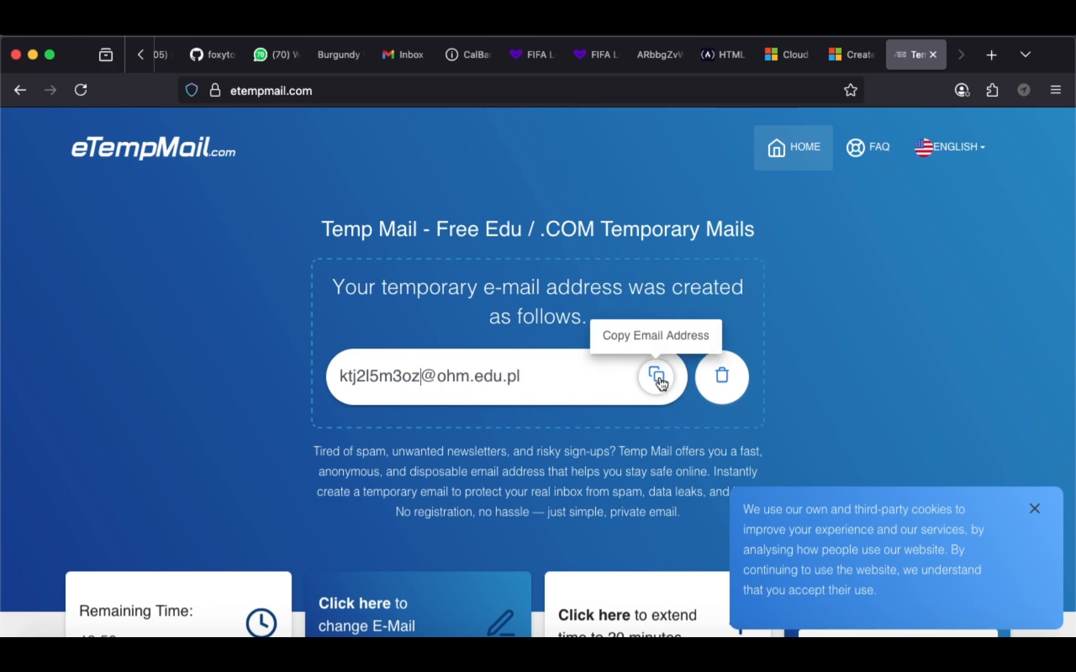
pyautogui.click(655, 377)
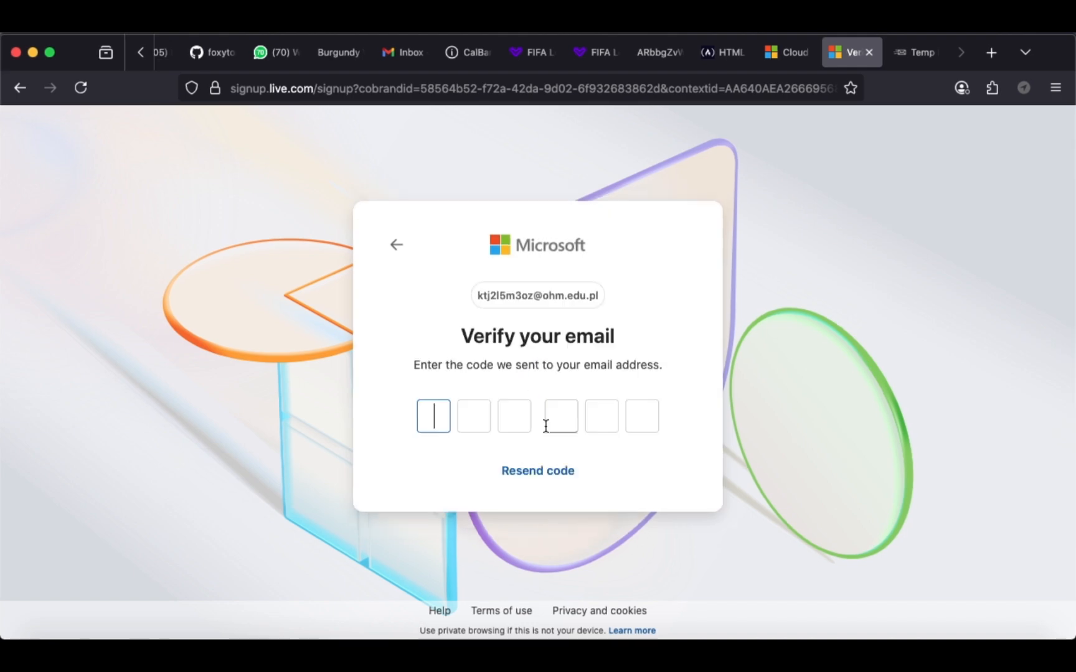
pyautogui.moveTo(755, 307)
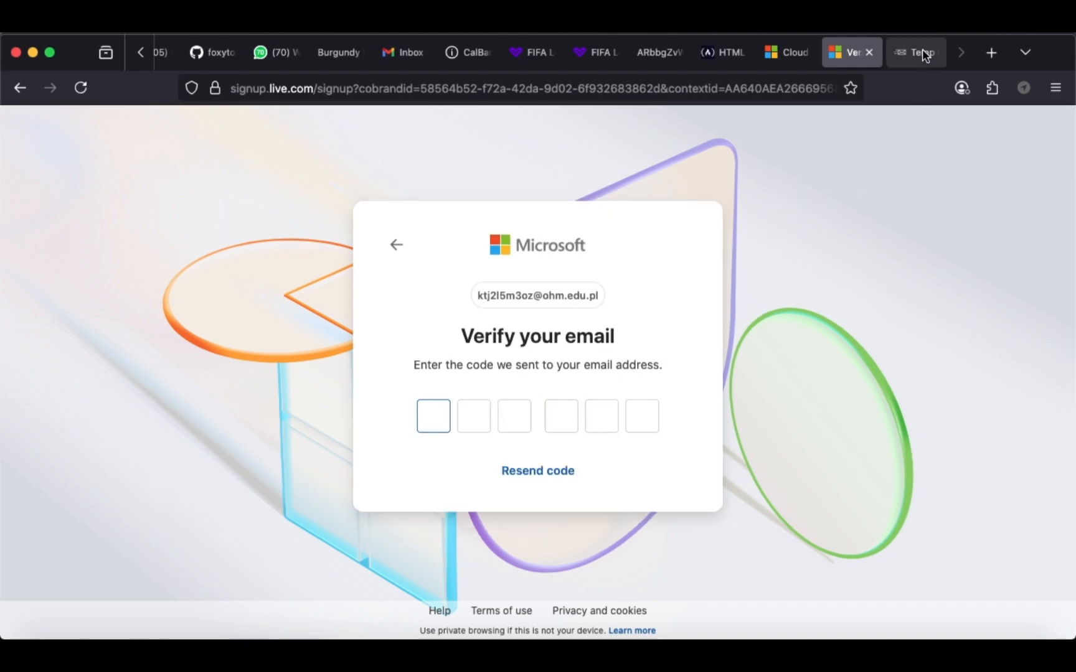
pyautogui.click(916, 52)
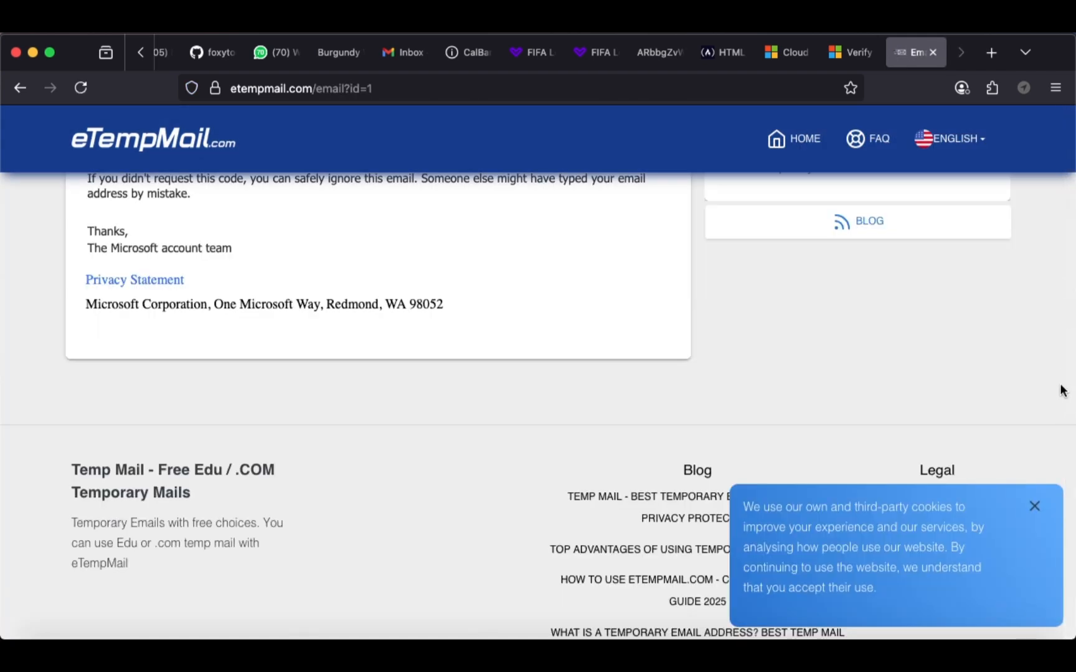
pyautogui.moveTo(1040, 416)
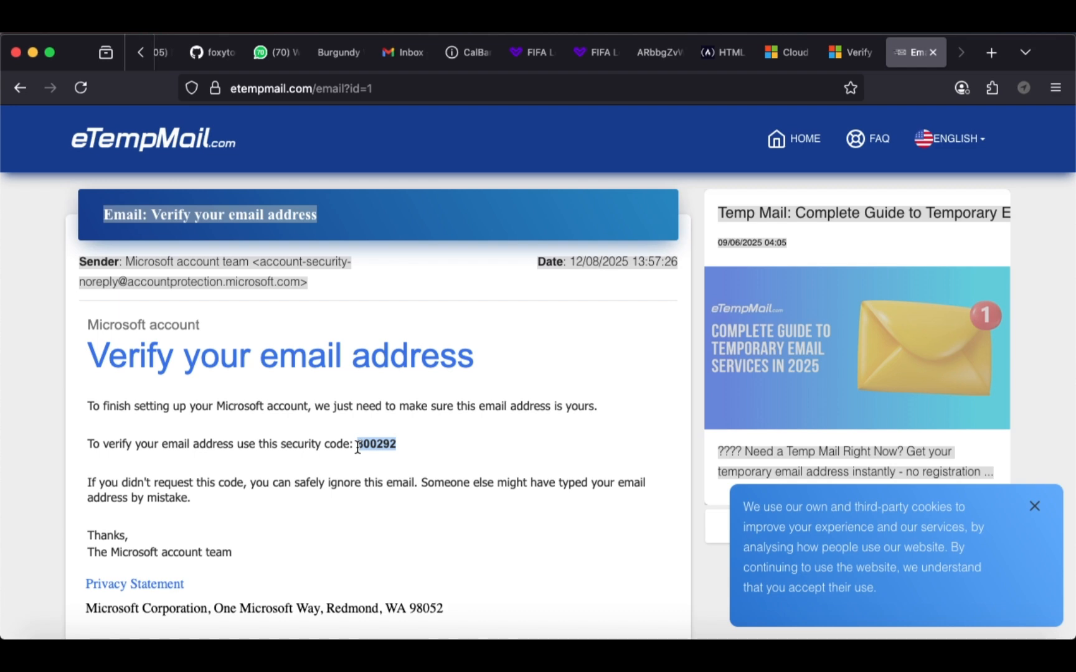
pyautogui.click(850, 53)
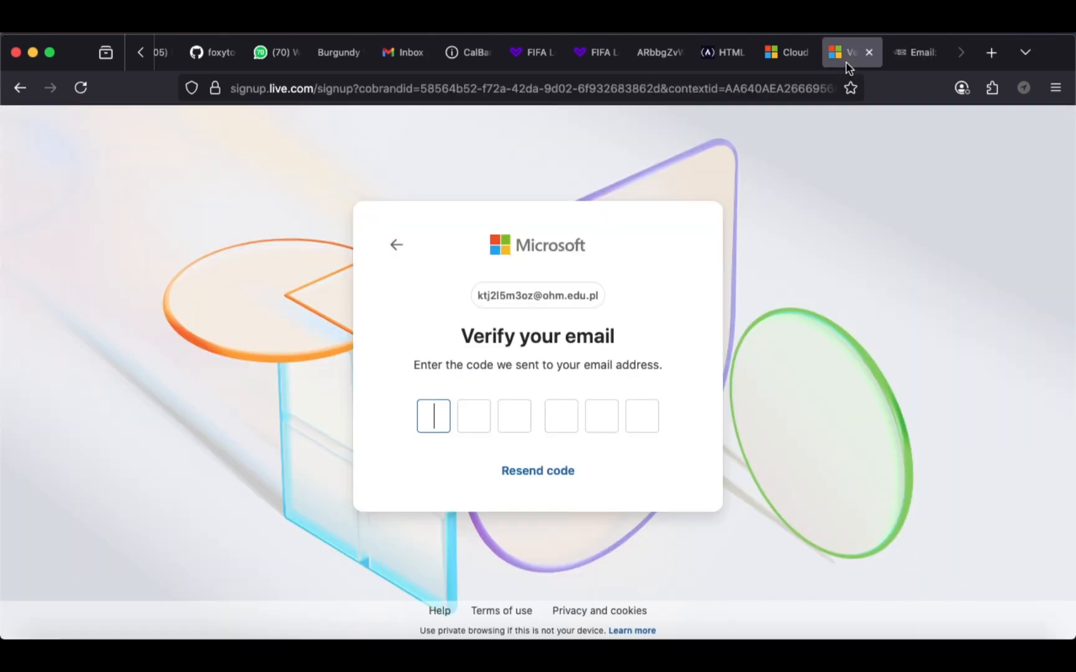
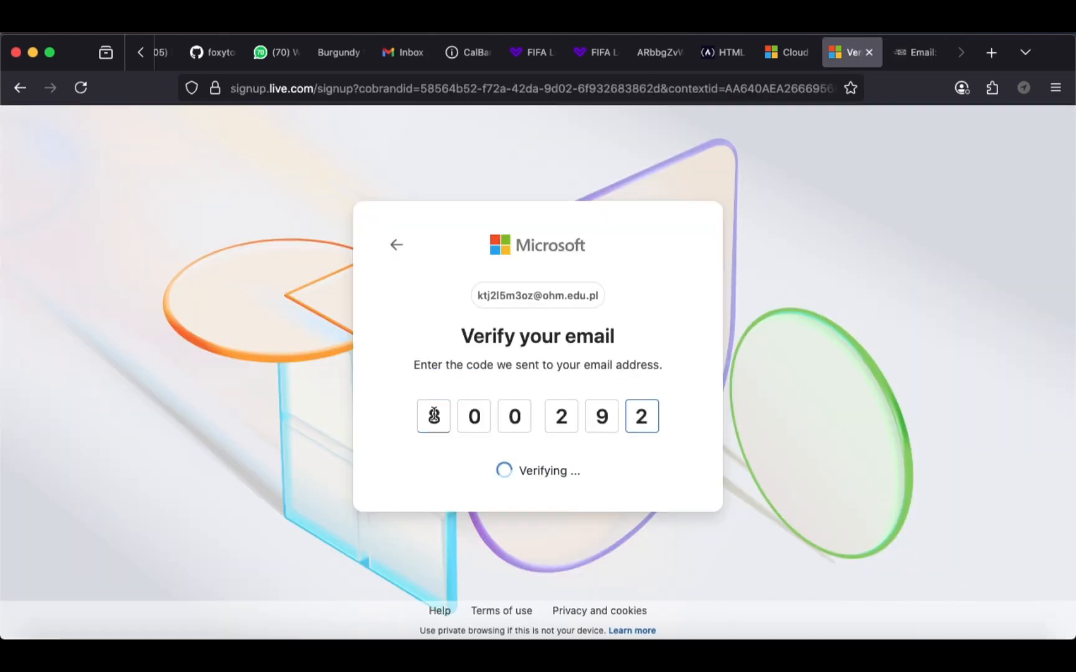
pyautogui.click(432, 426)
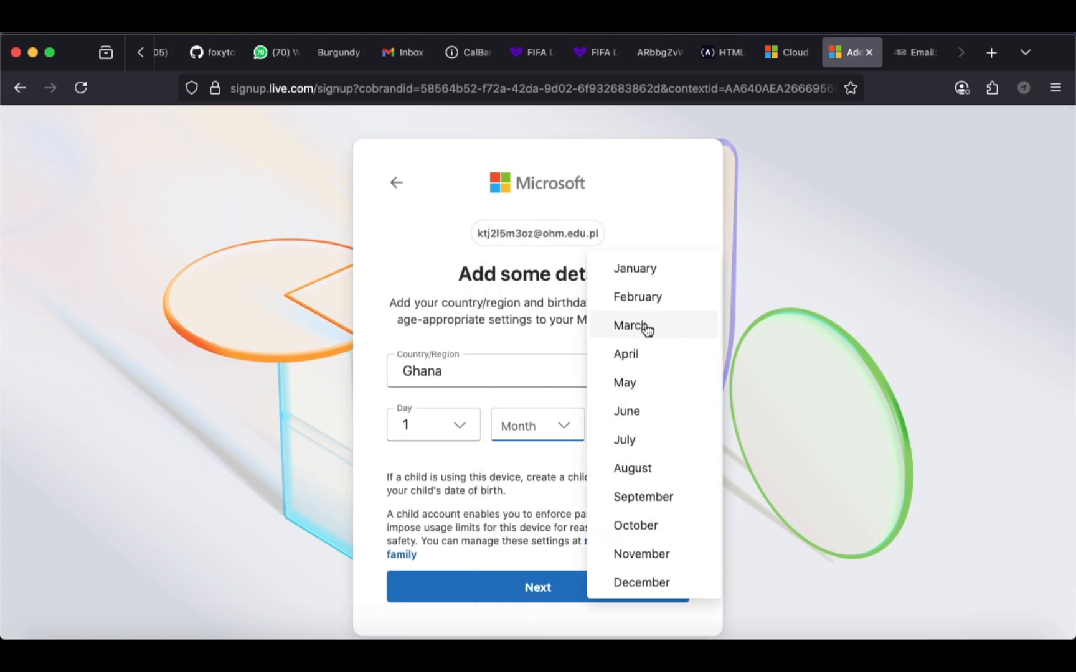
# Step: Submit the birthdate with month March and year 1995 for the Ghana account
pyautogui.click(630, 325)
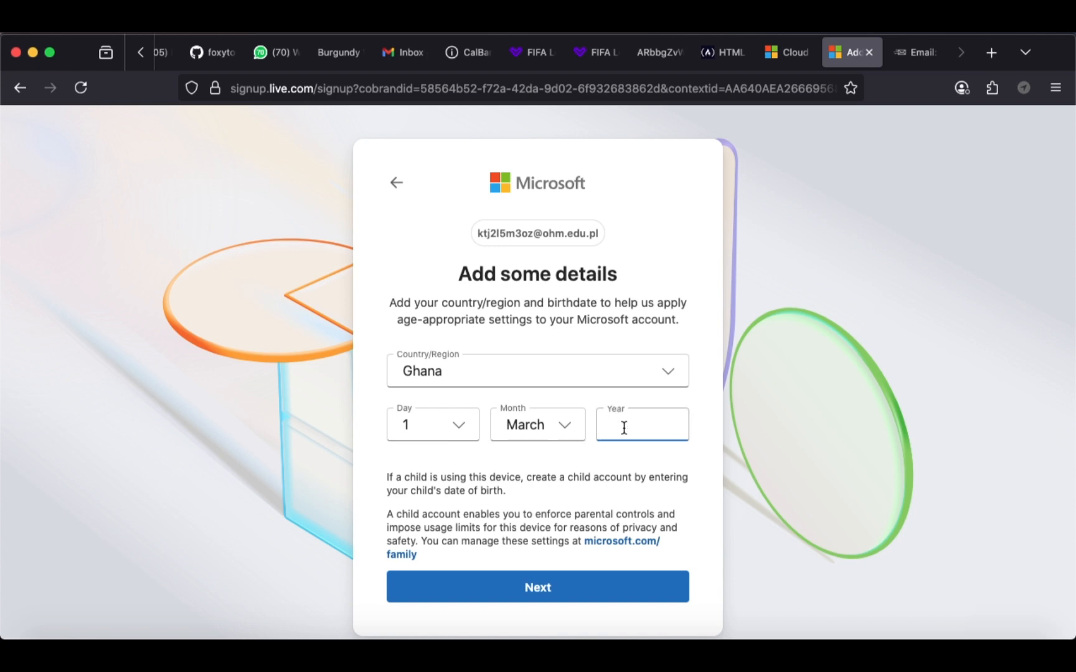
pyautogui.write('1995')
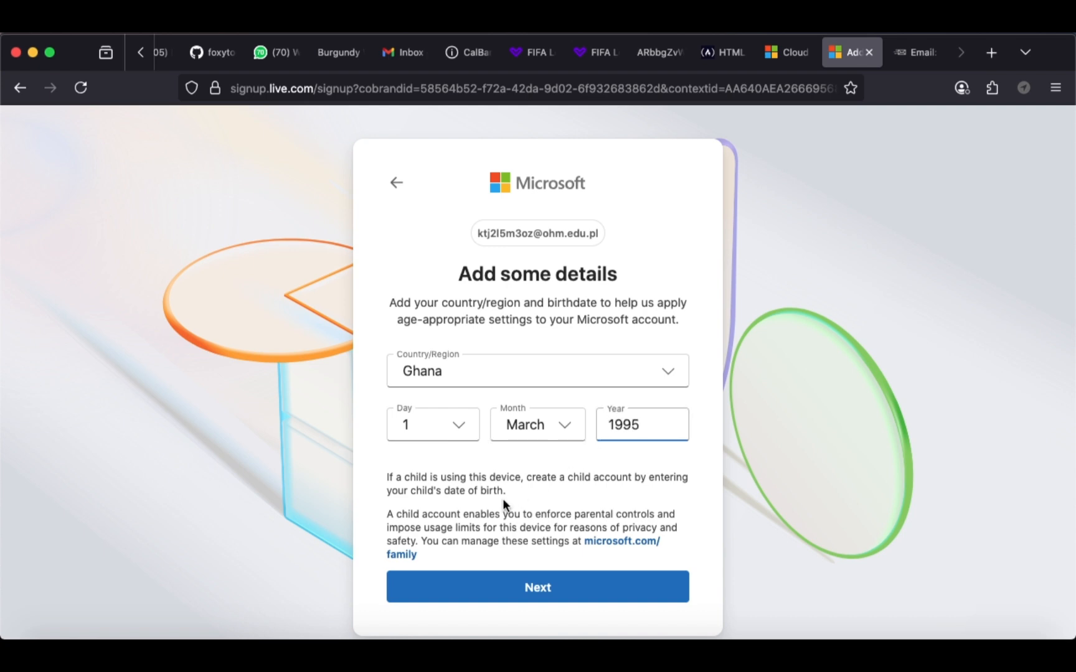
pyautogui.moveTo(499, 481)
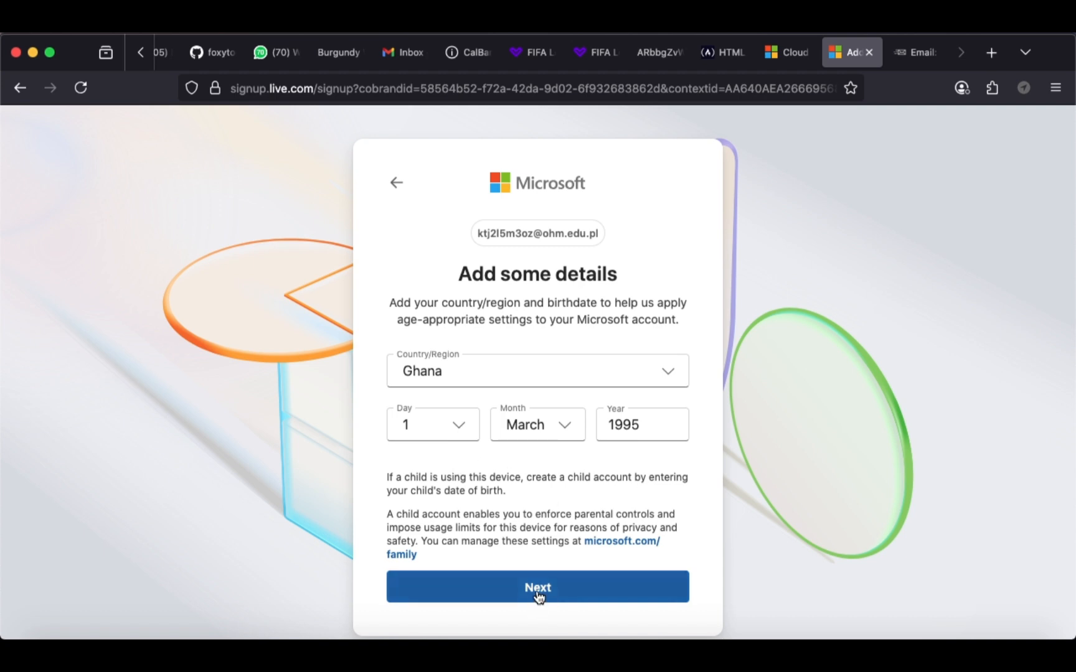
pyautogui.click(537, 586)
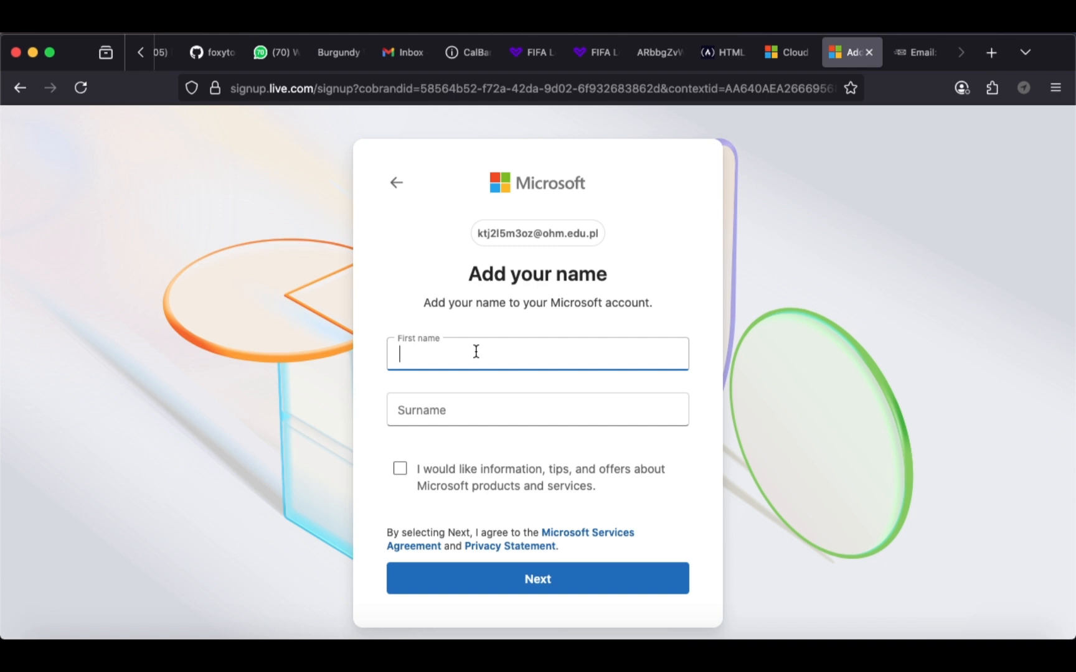
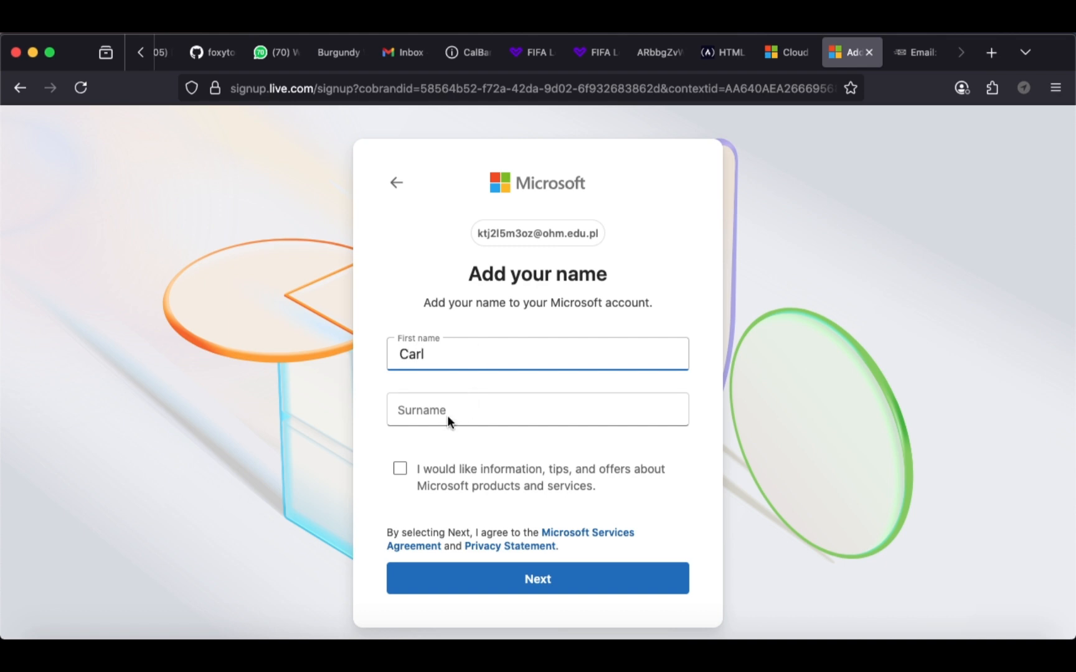
pyautogui.click(536, 410)
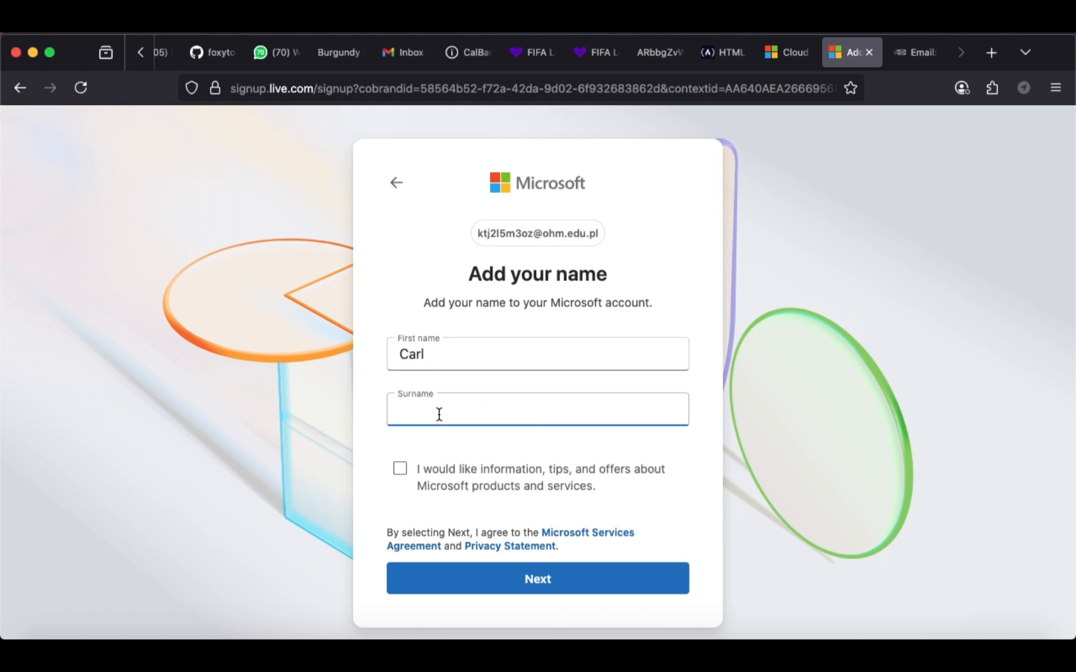
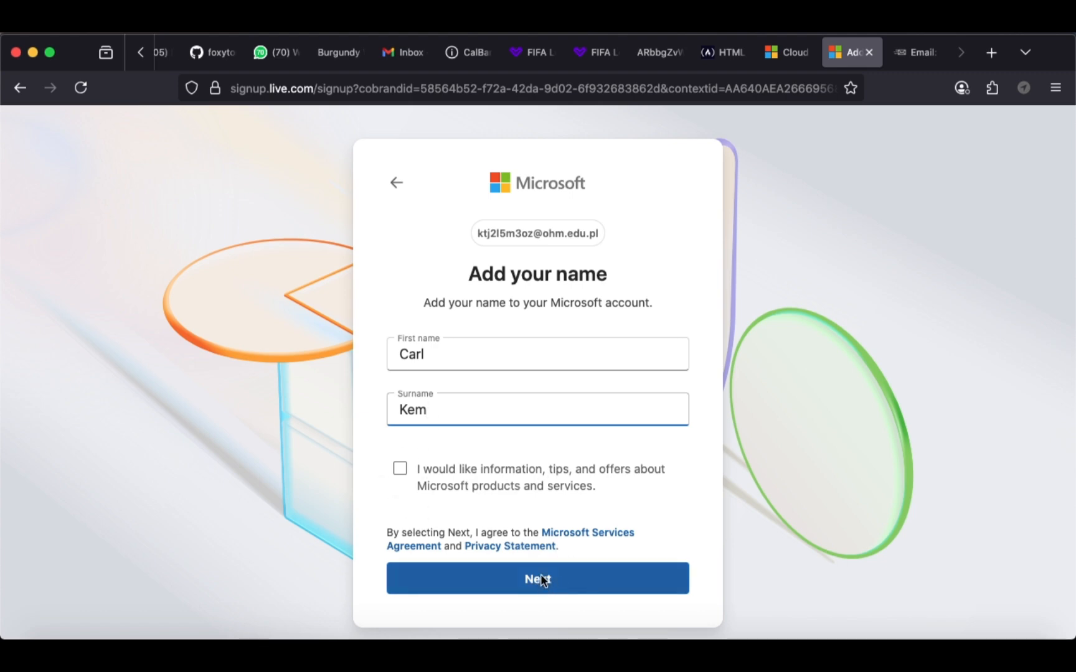
pyautogui.click(537, 579)
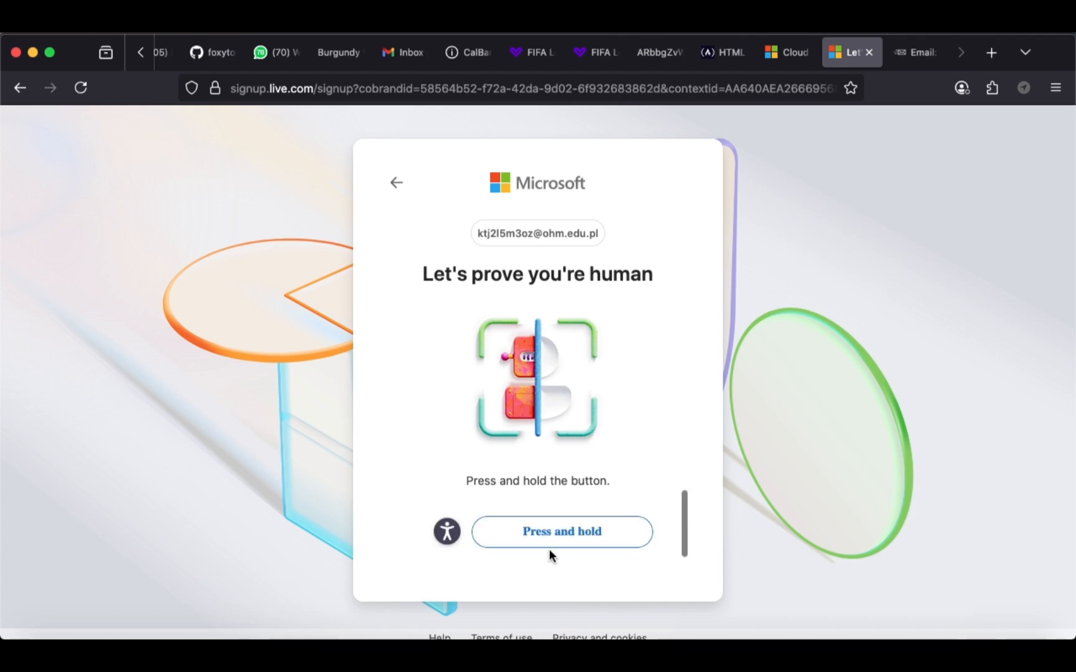
pyautogui.moveTo(560, 538)
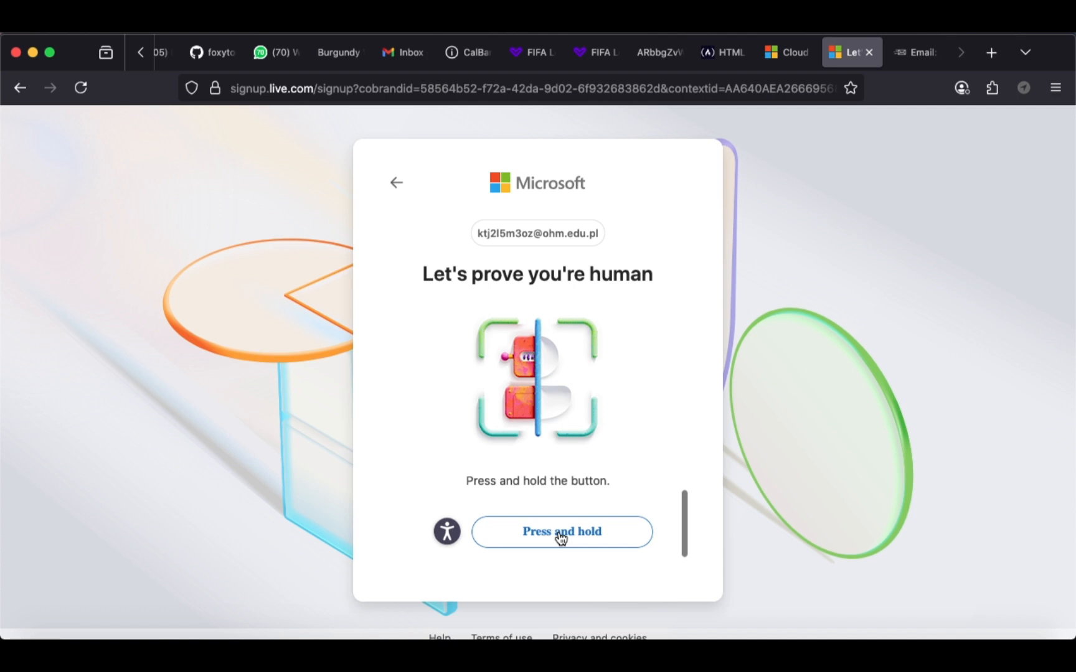
# Step: Pass the press-and-hold human check and skip setting up a passkey
pyautogui.click(562, 532)
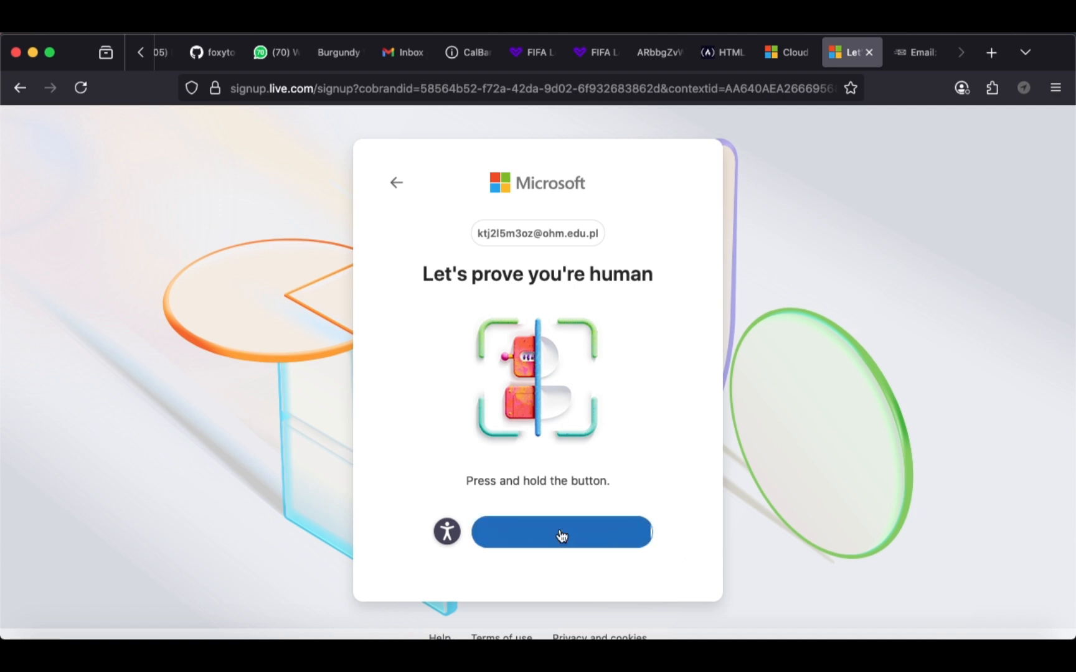
pyautogui.click(561, 533)
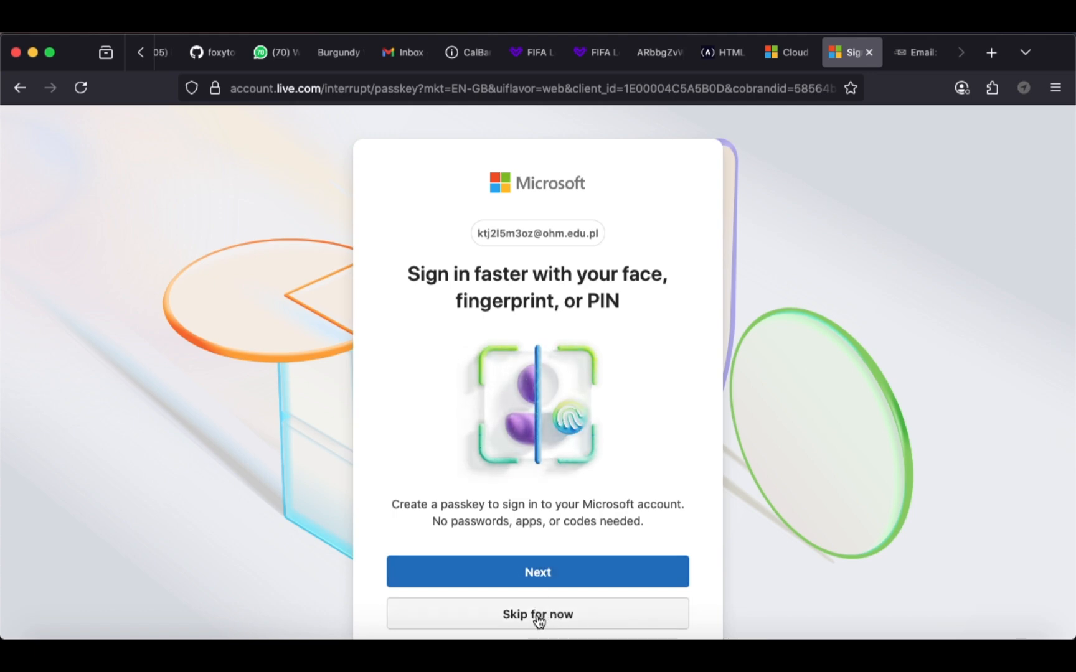
pyautogui.click(537, 614)
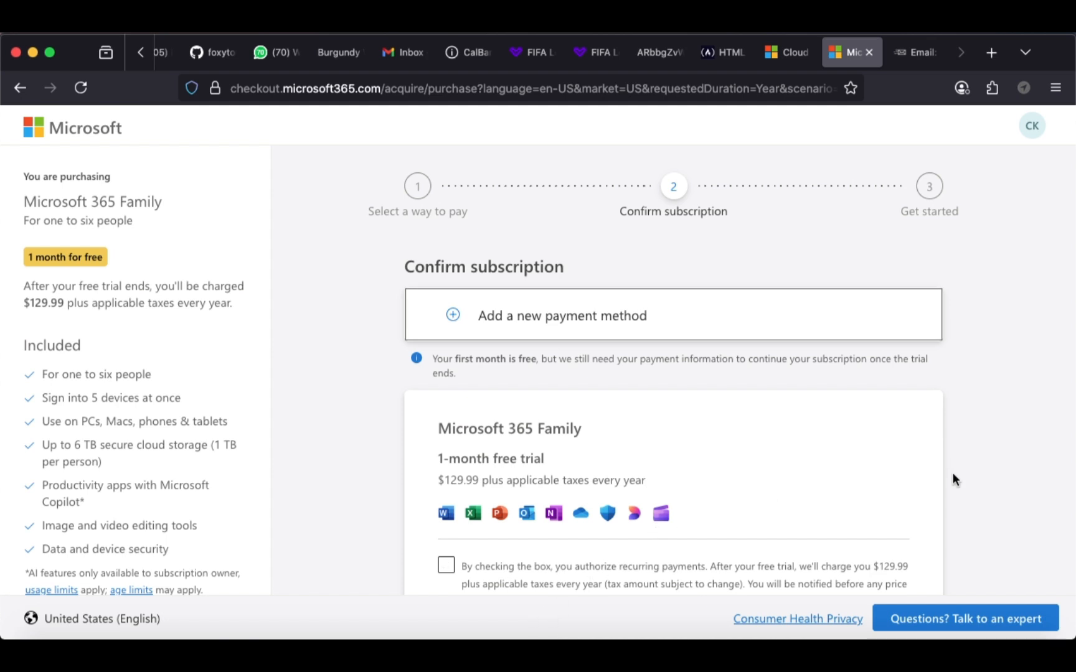
pyautogui.moveTo(1041, 495)
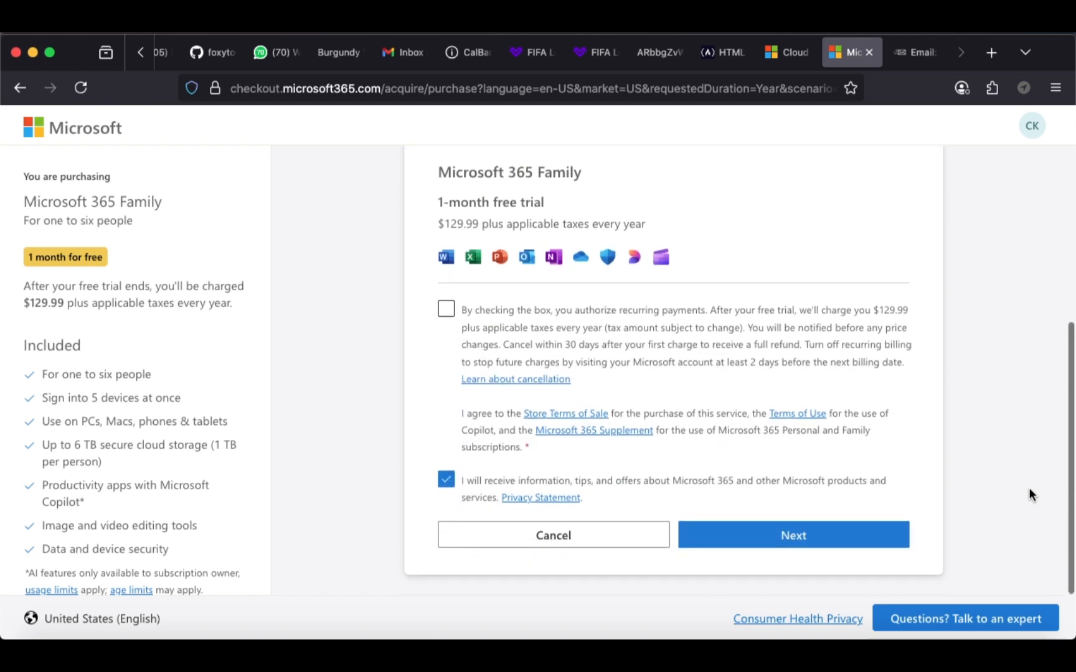
pyautogui.moveTo(1032, 324)
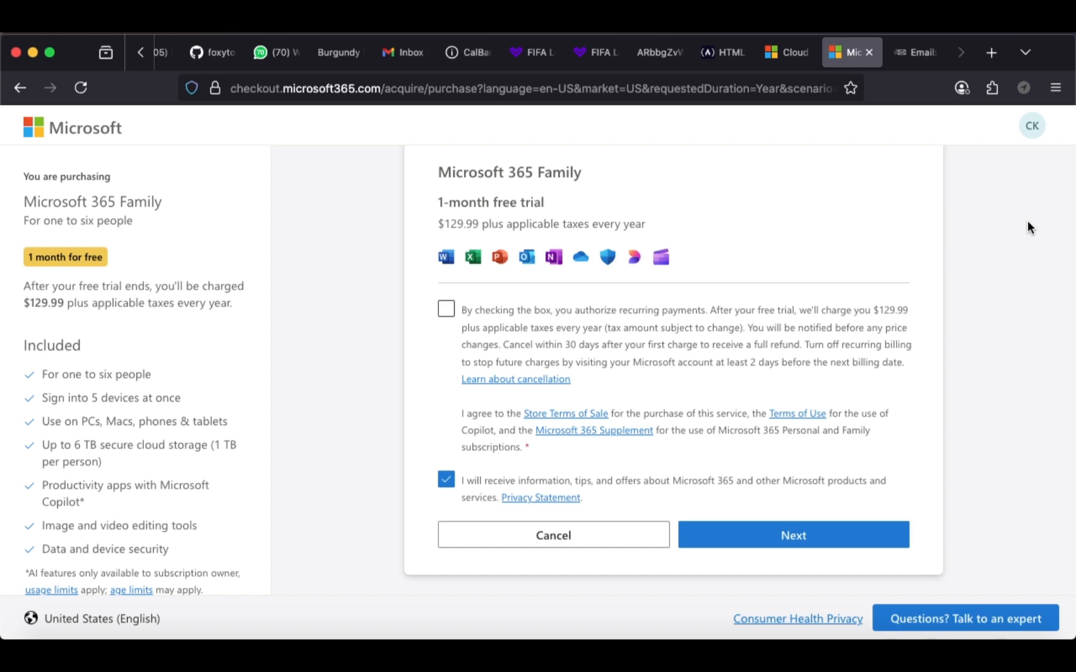
# Step: View the signed-in account details from the CK profile initials on the checkout page
pyautogui.click(1033, 126)
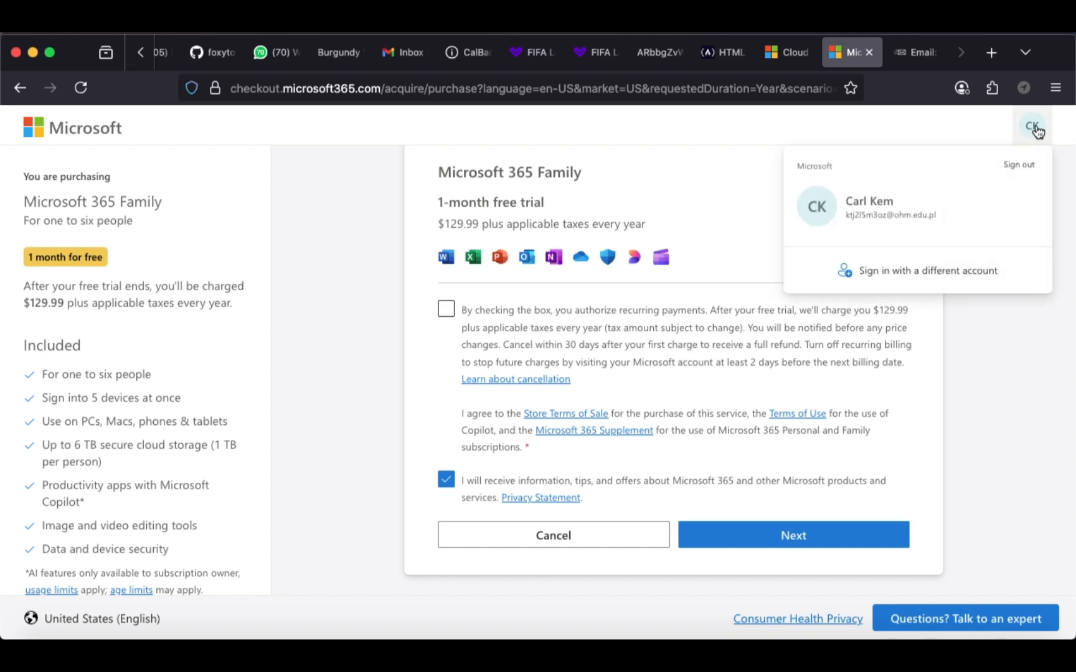